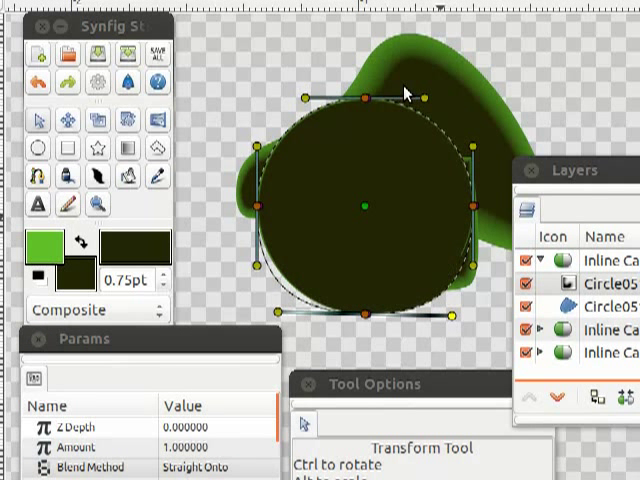
# - Pull the circle's top, right and bottom ducks to deform it into a lopsided outline
pyautogui.moveTo(372, 96); pyautogui.dragTo(360, 56)
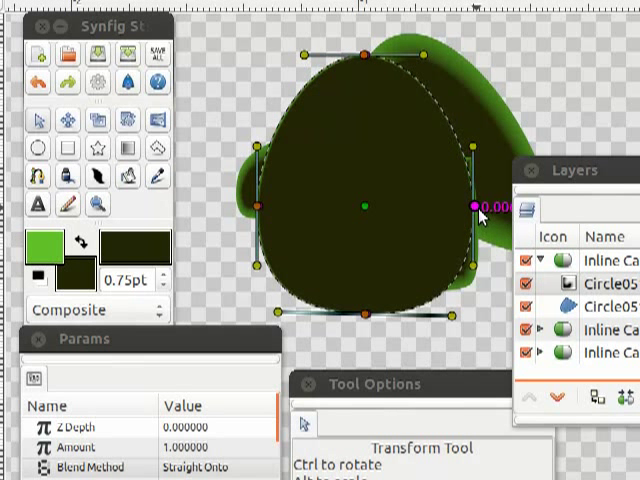
pyautogui.moveTo(476, 208); pyautogui.dragTo(268, 222)
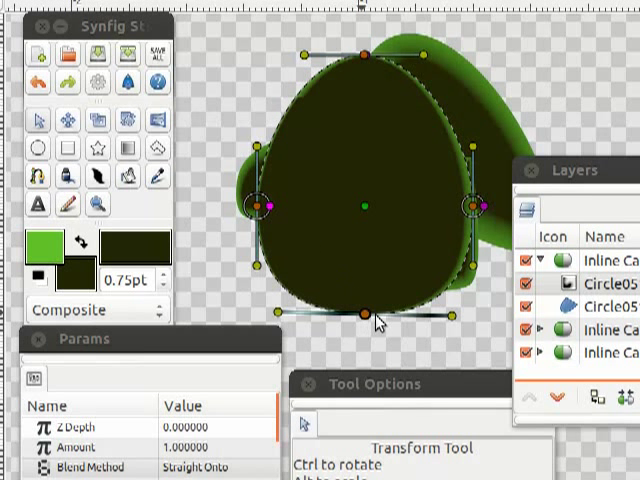
pyautogui.moveTo(362, 312); pyautogui.dragTo(362, 312)
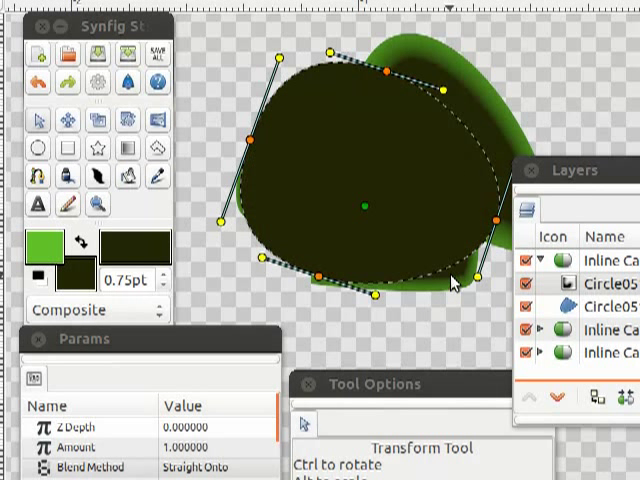
pyautogui.moveTo(568, 290)
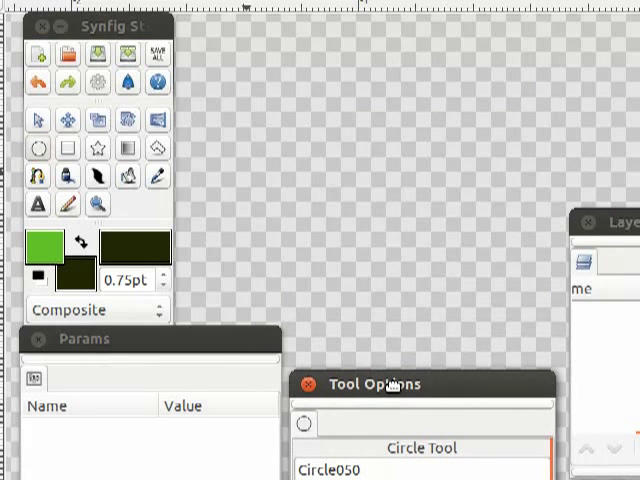
# - Draw a new dark green circle in the centre of the empty canvas with the Circle Tool
pyautogui.click(36, 148)
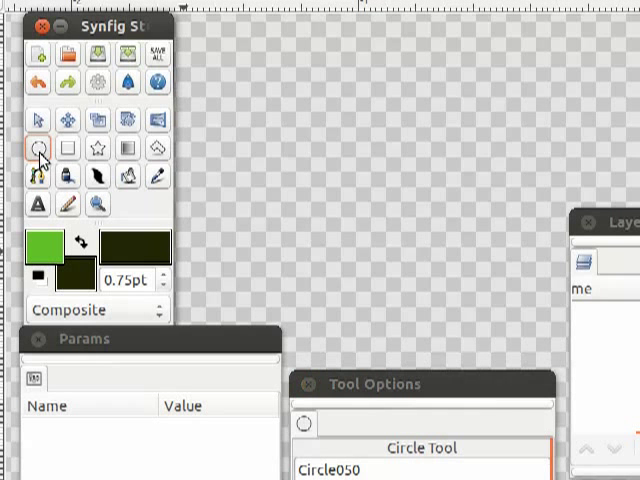
pyautogui.moveTo(362, 192); pyautogui.dragTo(452, 192)
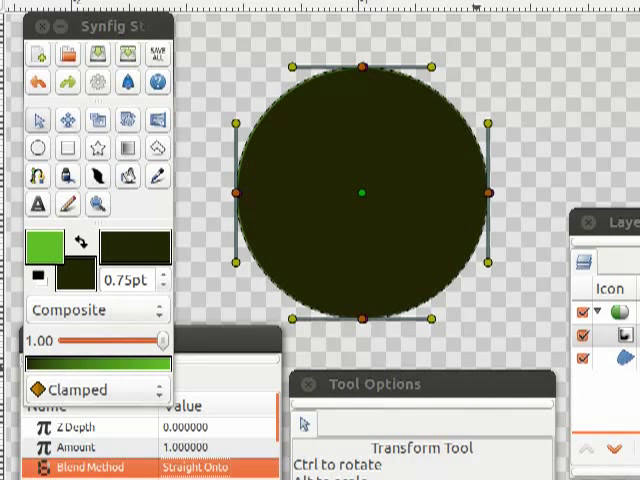
pyautogui.moveTo(472, 338)
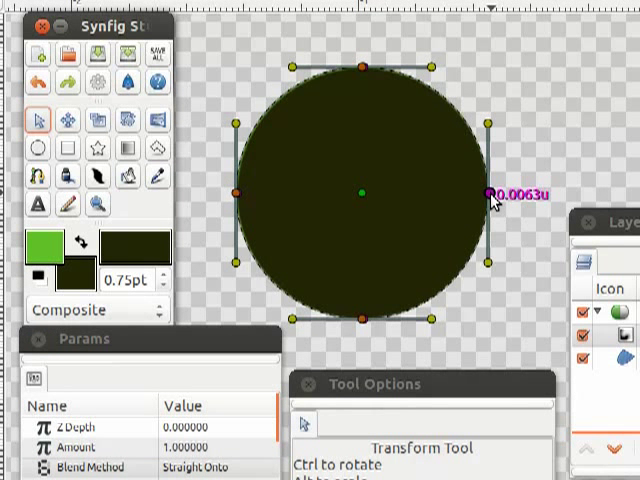
# - Stretch the circle's right edge outward to start widening it into an oval
pyautogui.moveTo(490, 192); pyautogui.dragTo(504, 192)
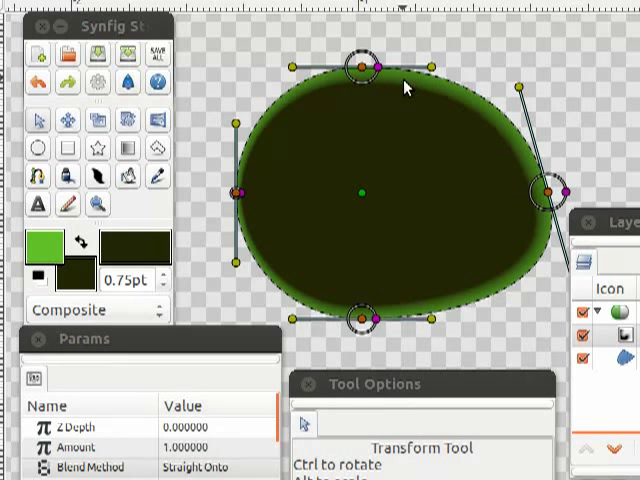
# - Raise the top point and bend the underside inward into a bean-like blob
pyautogui.moveTo(356, 68); pyautogui.dragTo(378, 44)
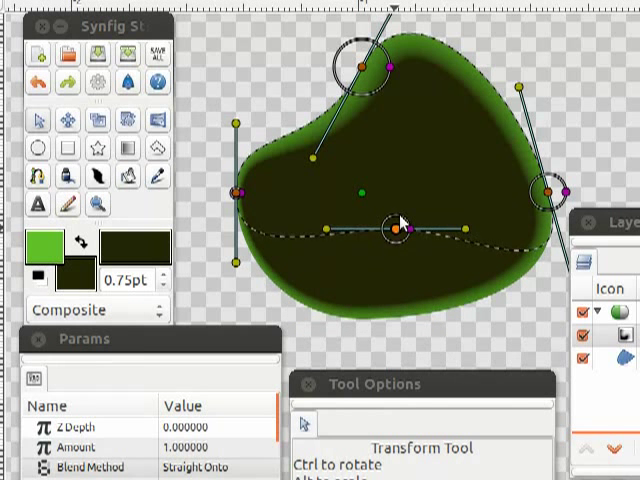
pyautogui.moveTo(400, 230); pyautogui.dragTo(400, 204)
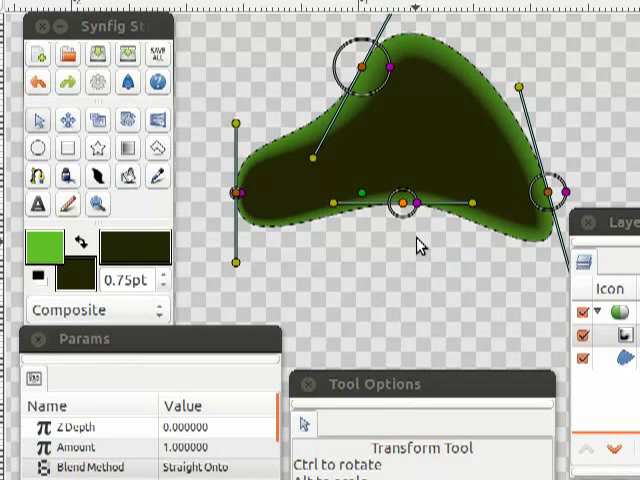
pyautogui.moveTo(402, 204); pyautogui.dragTo(476, 244)
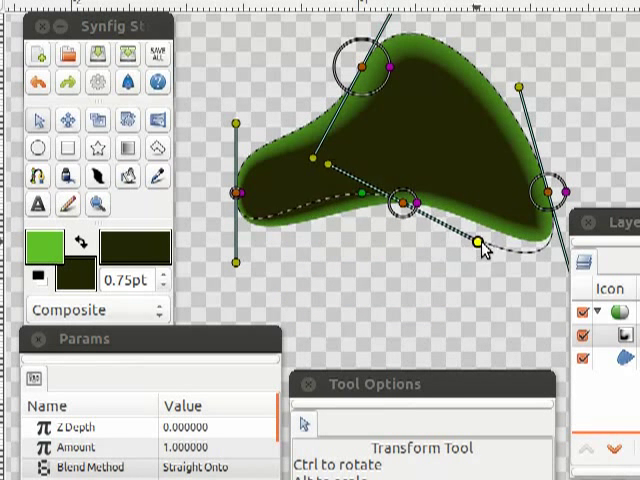
pyautogui.moveTo(472, 242); pyautogui.dragTo(436, 208)
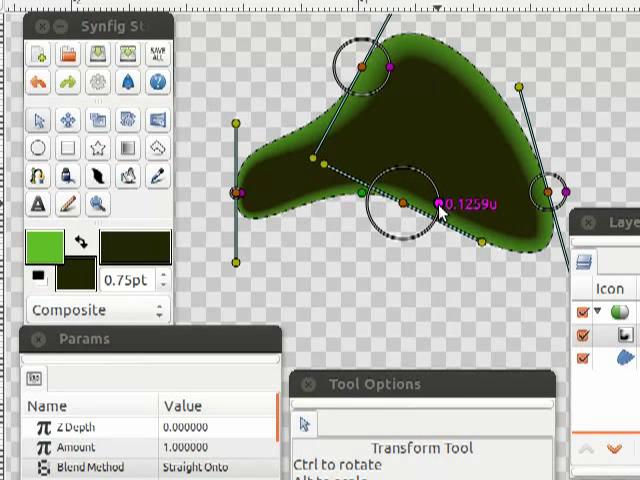